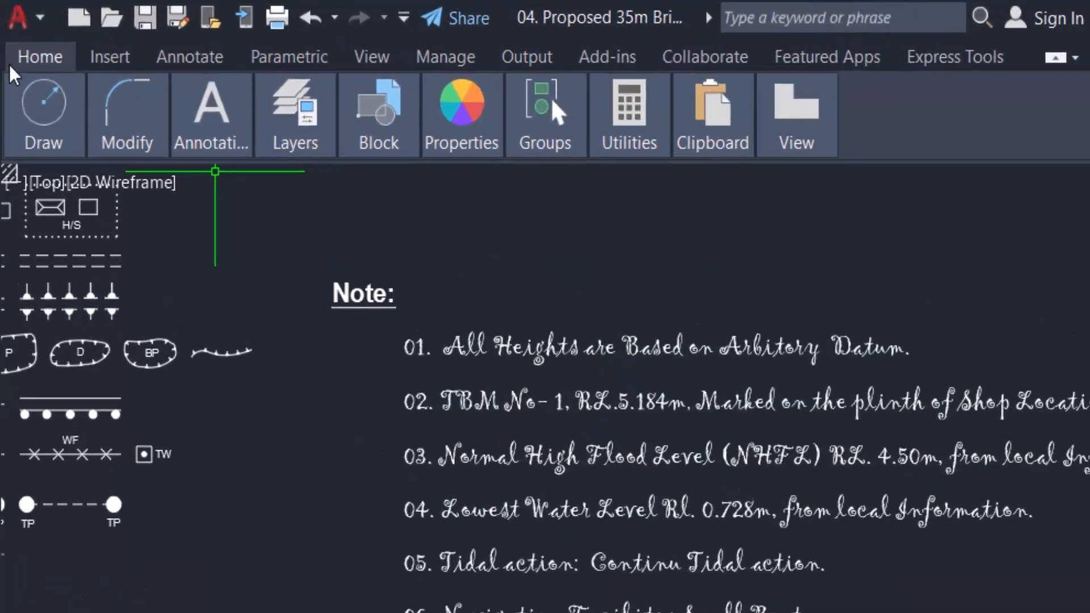
- Reach the text style management options from the Annotation panel
click(296, 115)
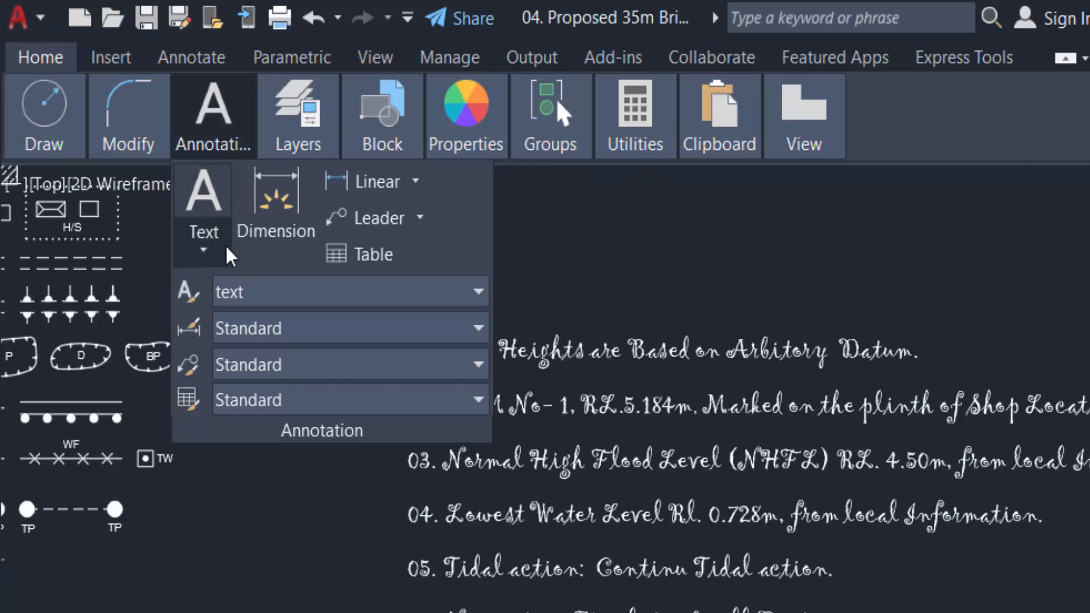
mouse_move(206, 305)
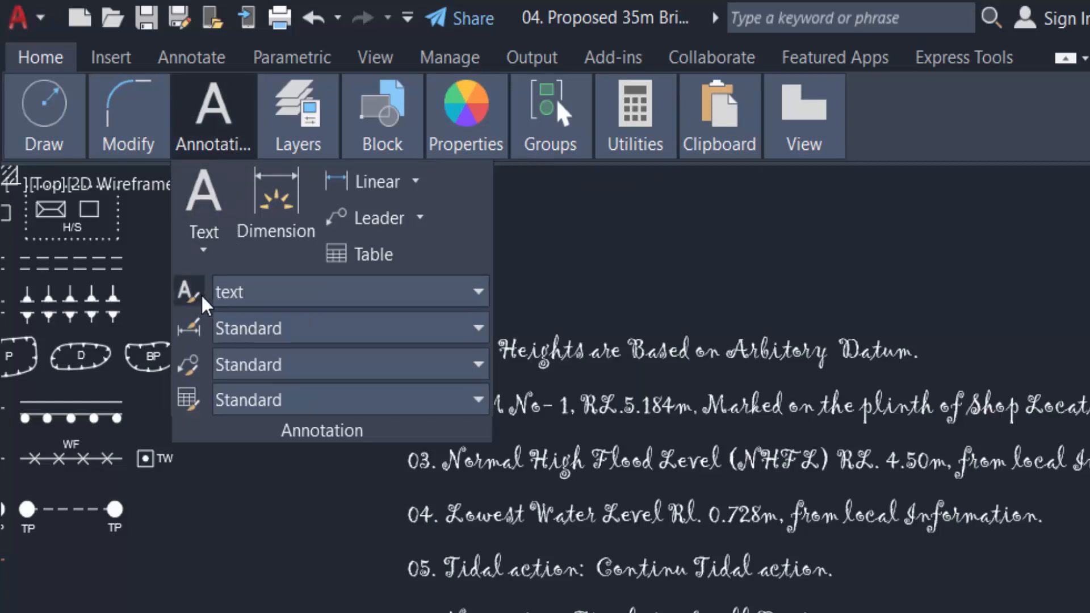
mouse_move(355, 292)
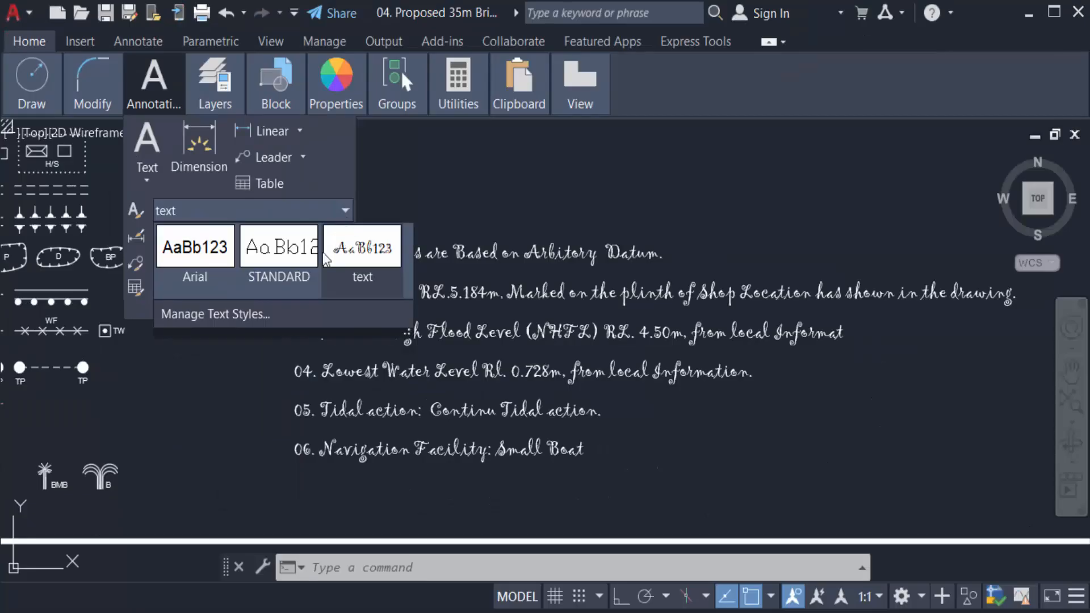
mouse_move(215, 314)
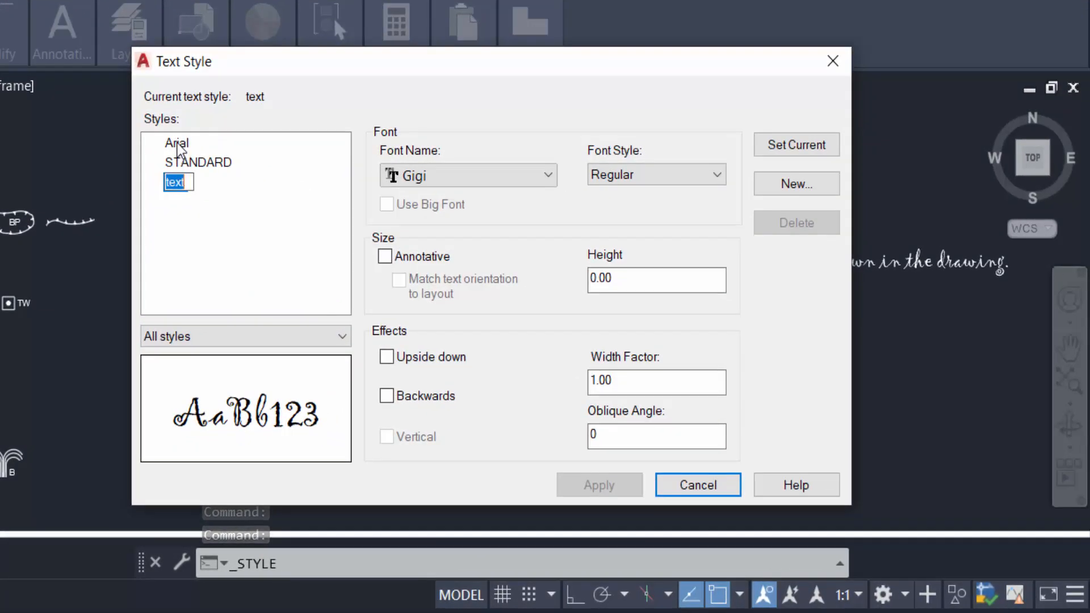
- Give the 'text' style the Bookman Old Style font, apply it and make it current
click(177, 143)
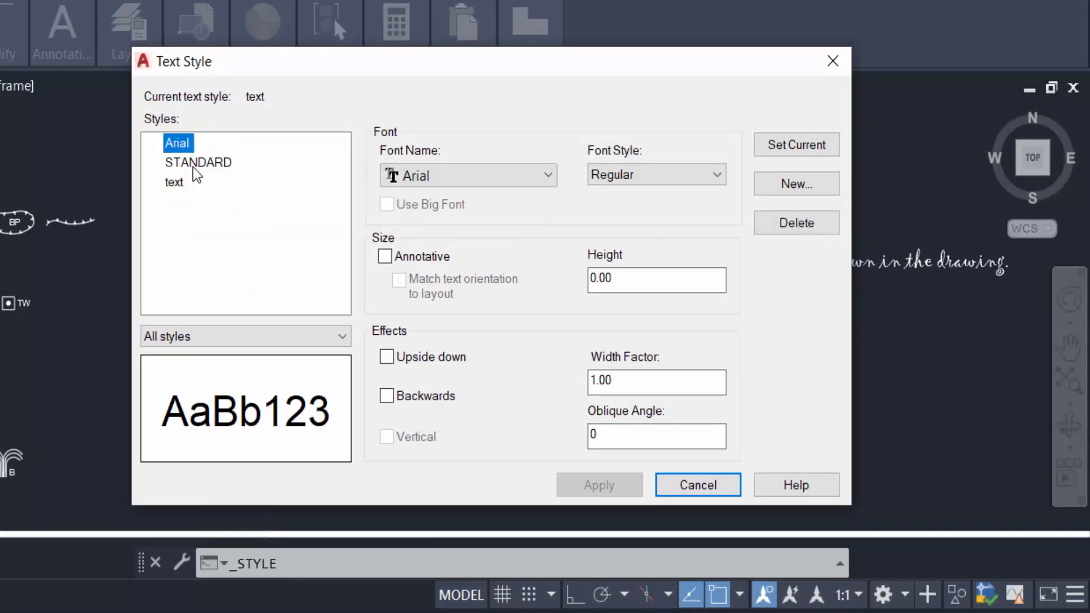
click(174, 182)
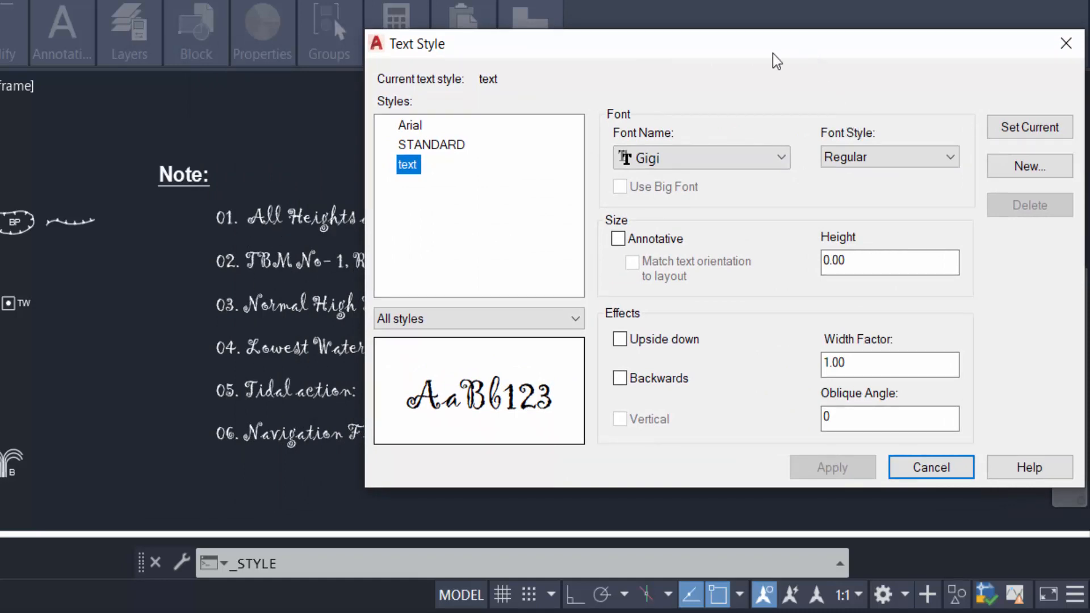
click(781, 157)
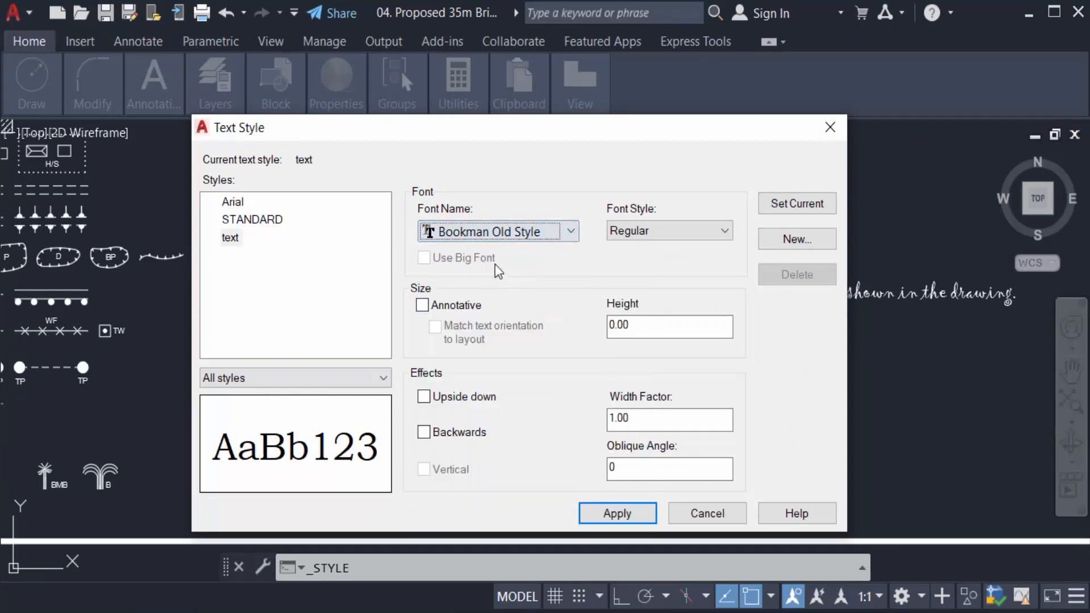
mouse_move(494, 249)
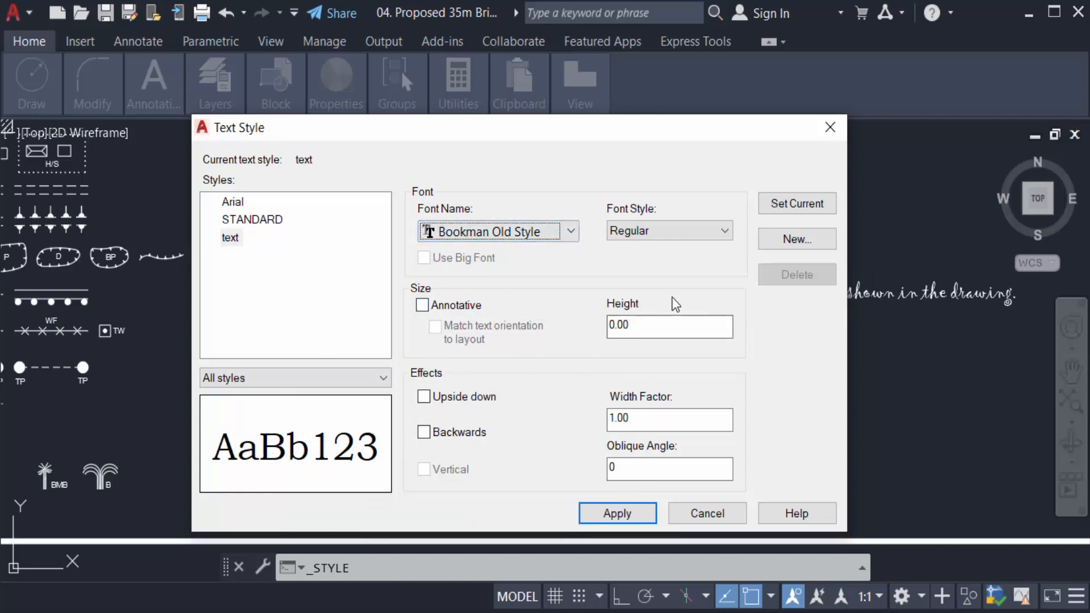
click(797, 204)
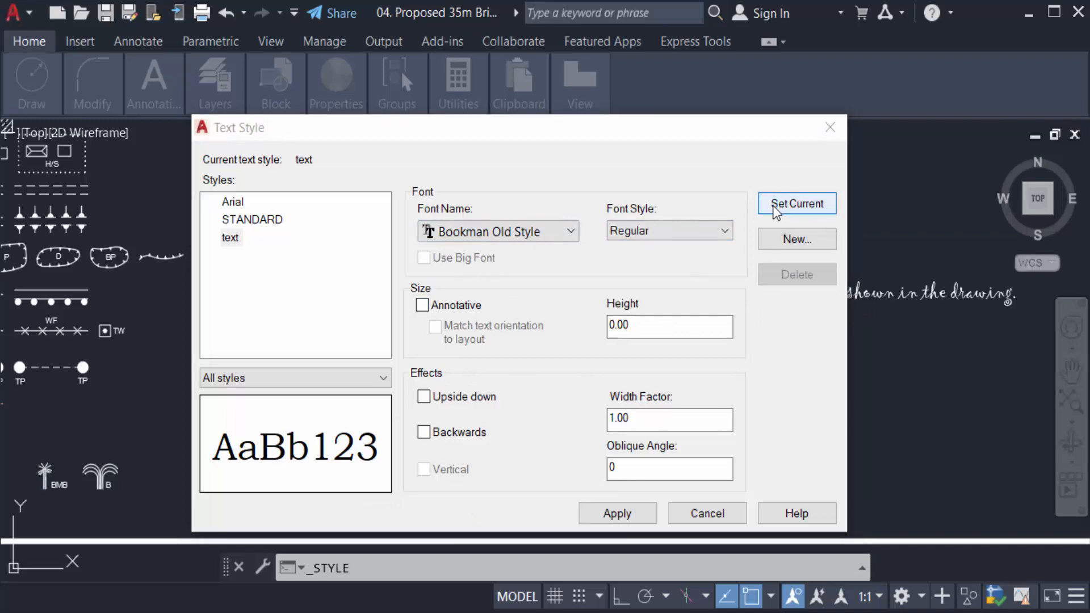
click(797, 204)
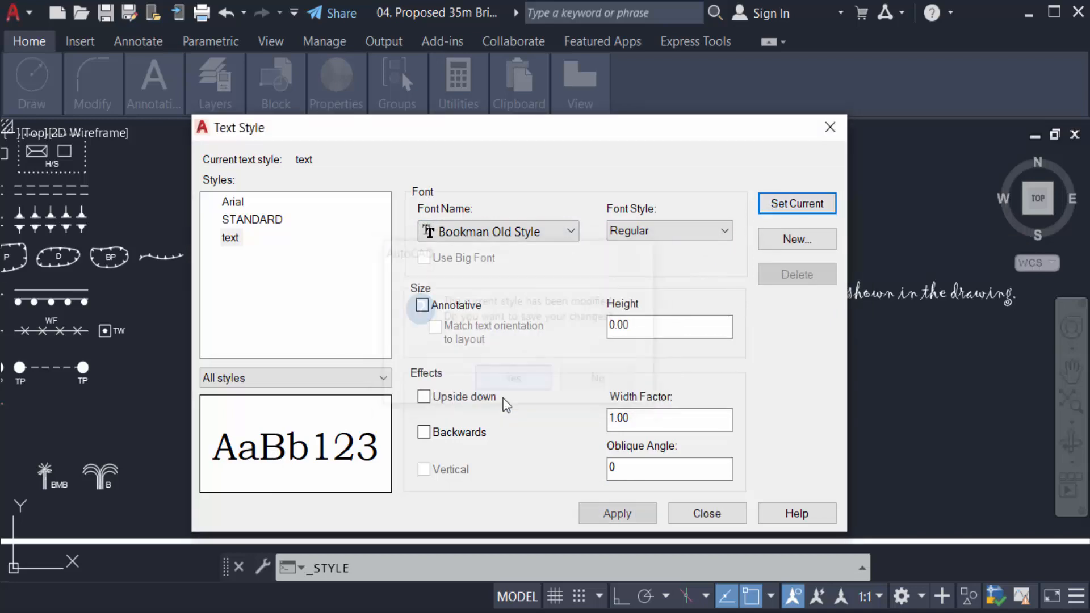
click(707, 514)
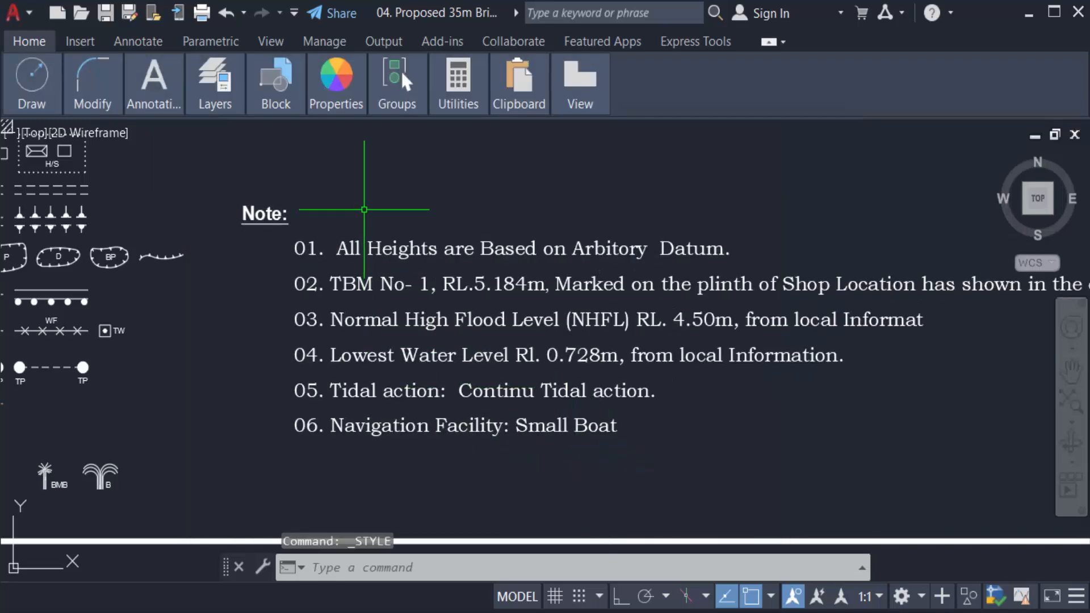
mouse_move(472, 459)
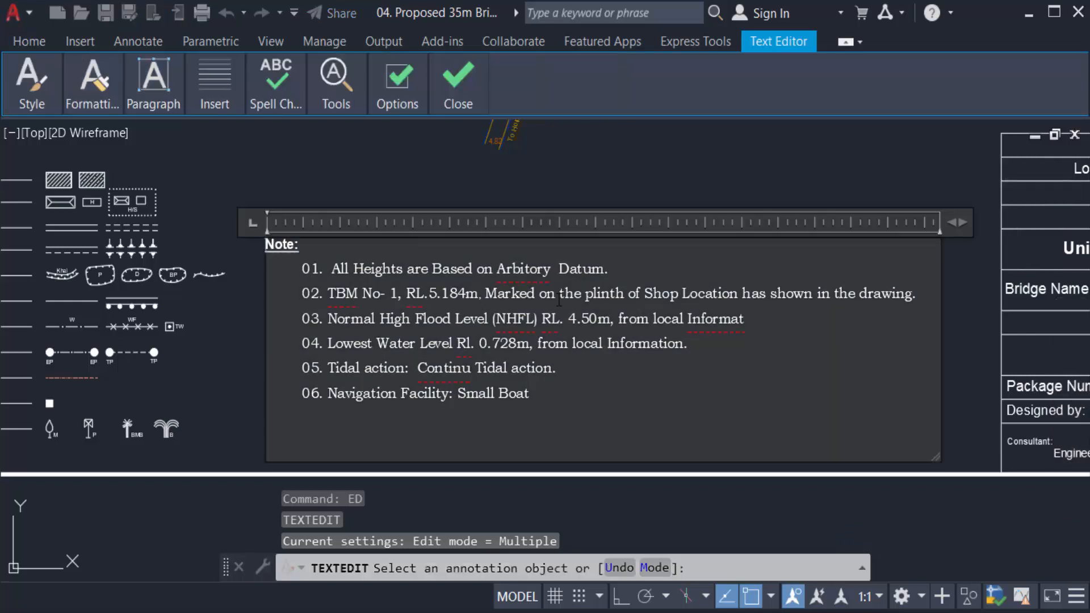
- Select all of the note text with Ctrl+A and reach the formatting options
key(ctrl+a)
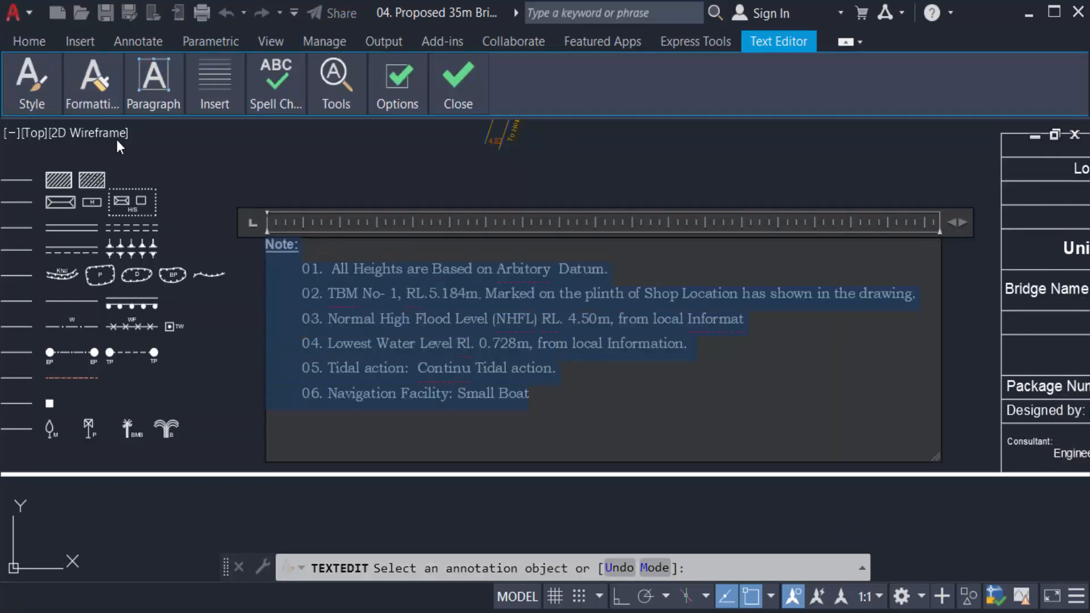
click(91, 85)
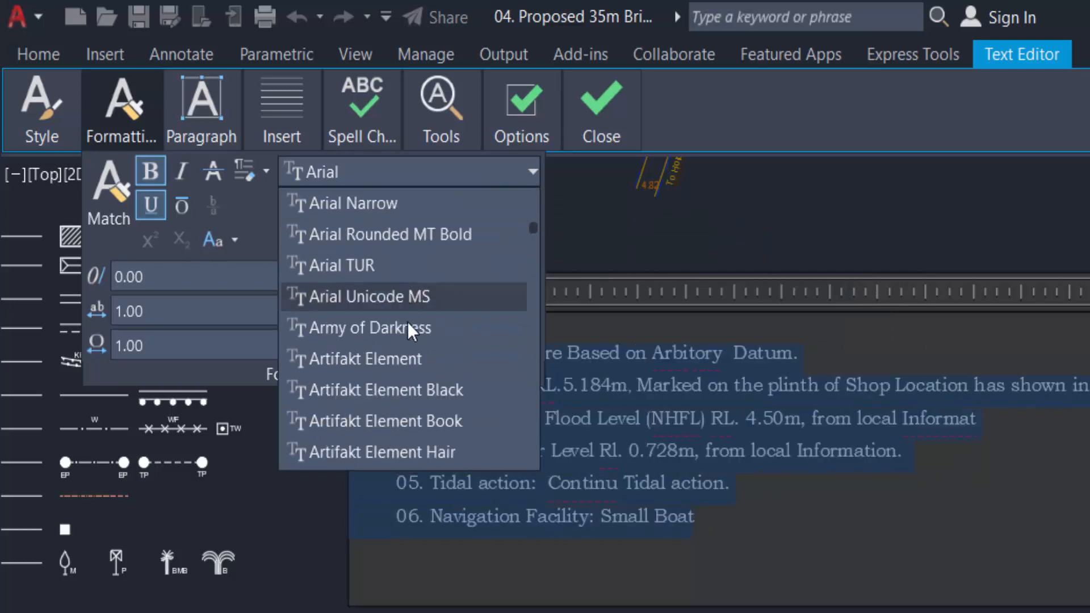
- Set the selected note text to the Barlow Condensed Black font
scroll(down, 3)
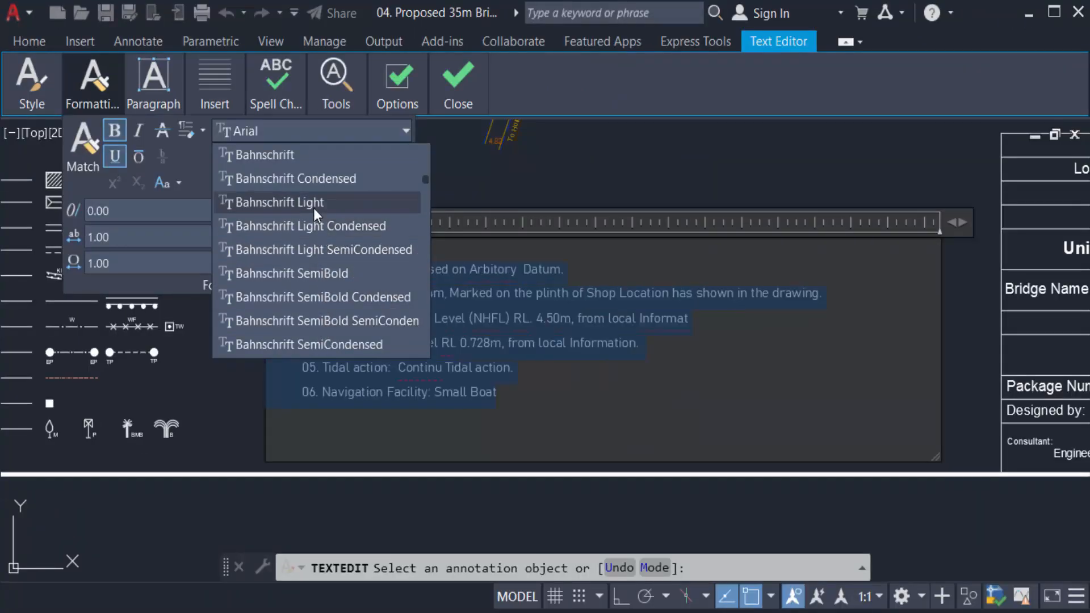
scroll(down, 3)
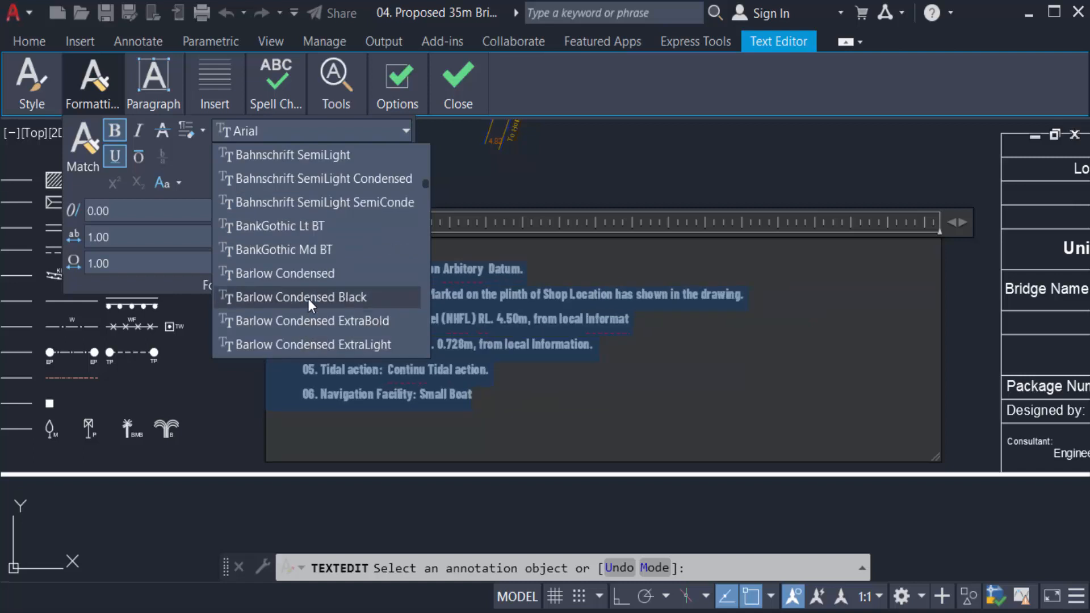
click(299, 296)
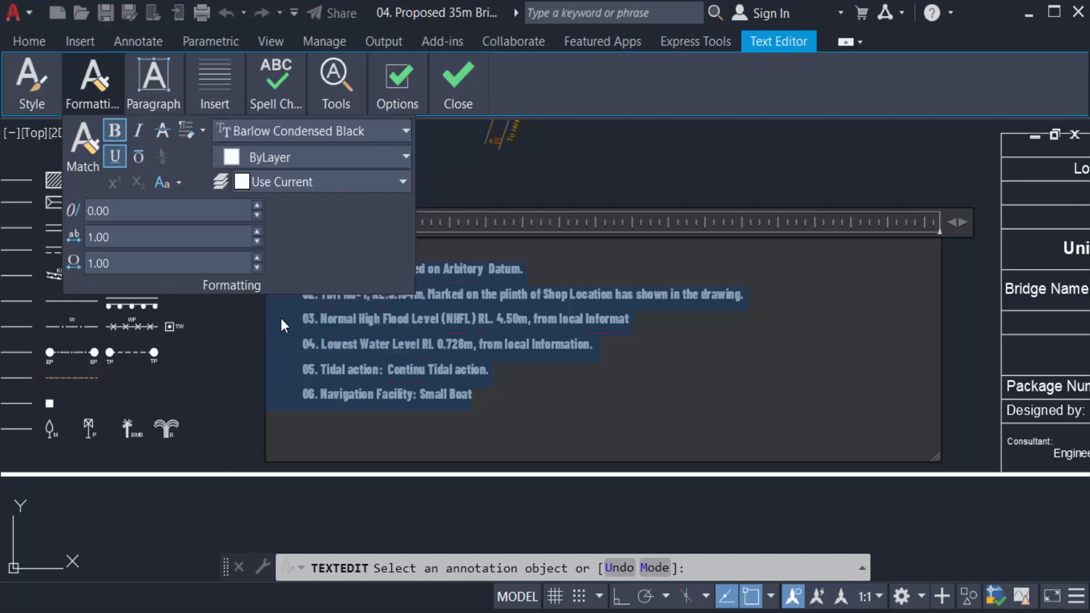